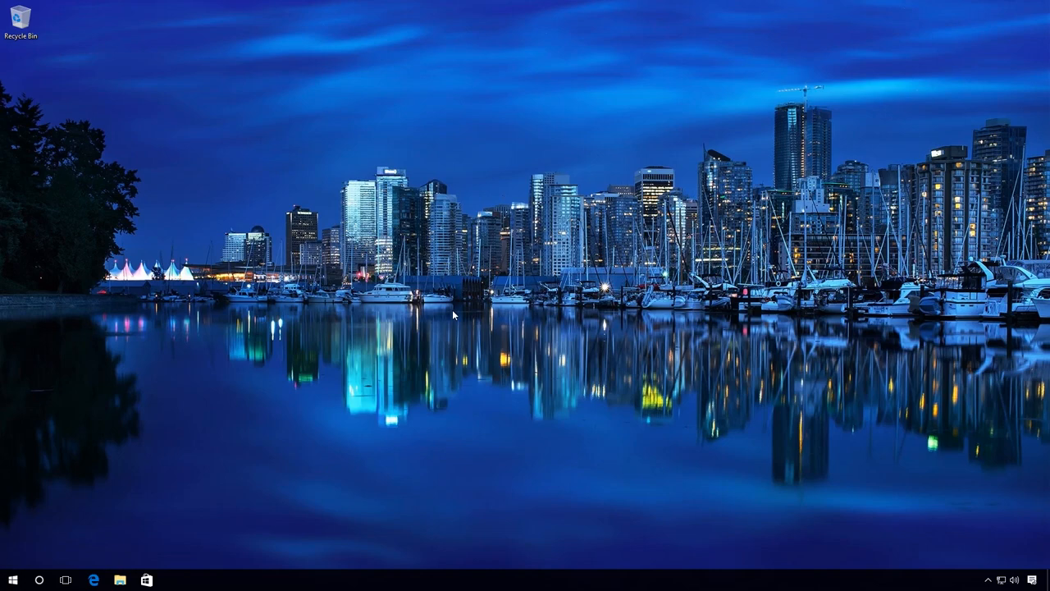
# Launch File Explorer from the taskbar to show This PC with drives C: and D:
pyautogui.click(120, 579)
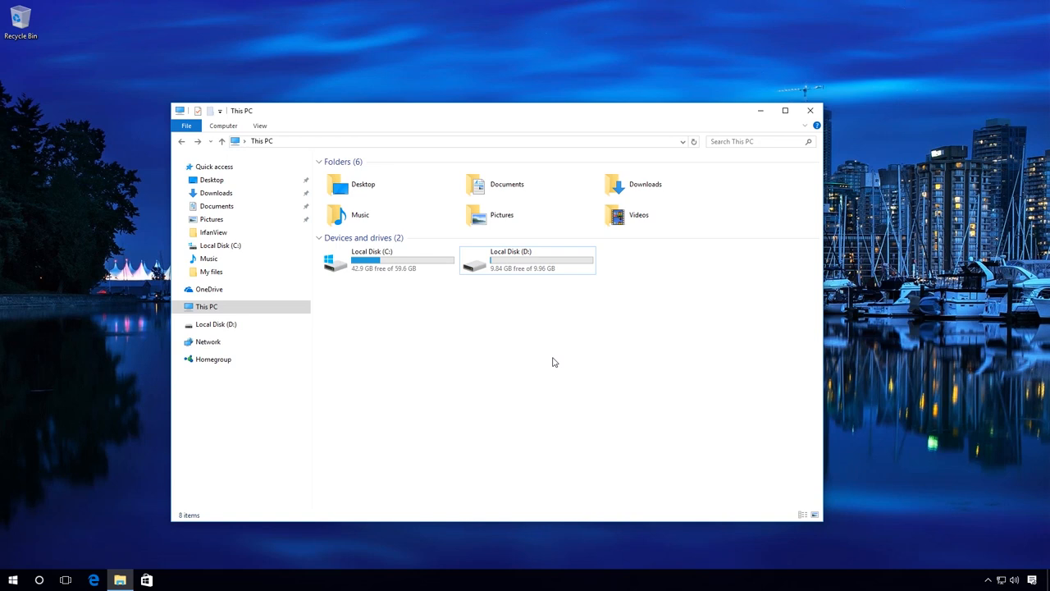
# Browse into Local Disk (D:) and open the My files folder
pyautogui.doubleClick(528, 260)
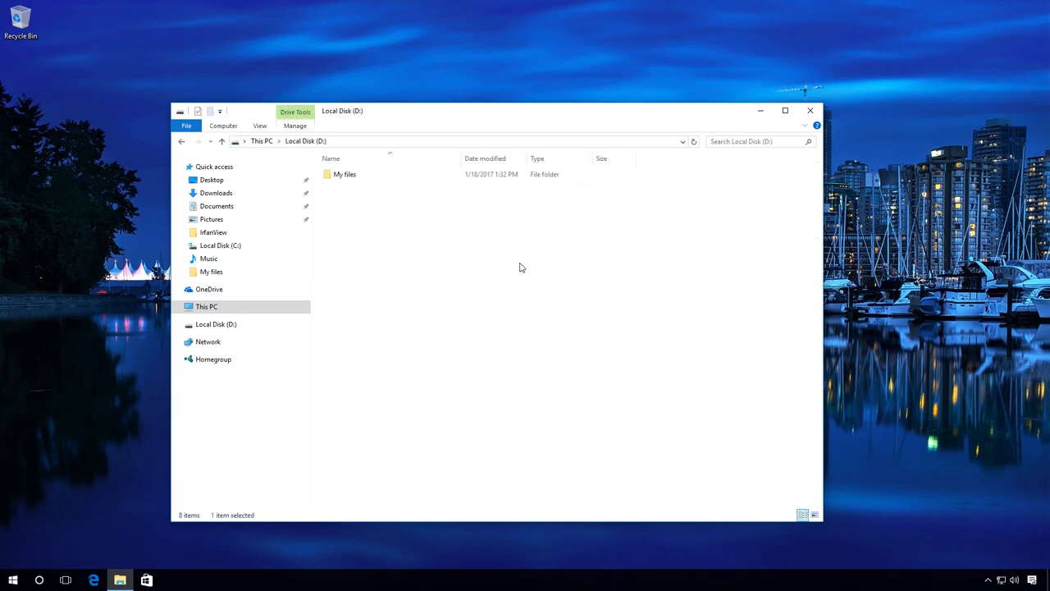
pyautogui.click(345, 174)
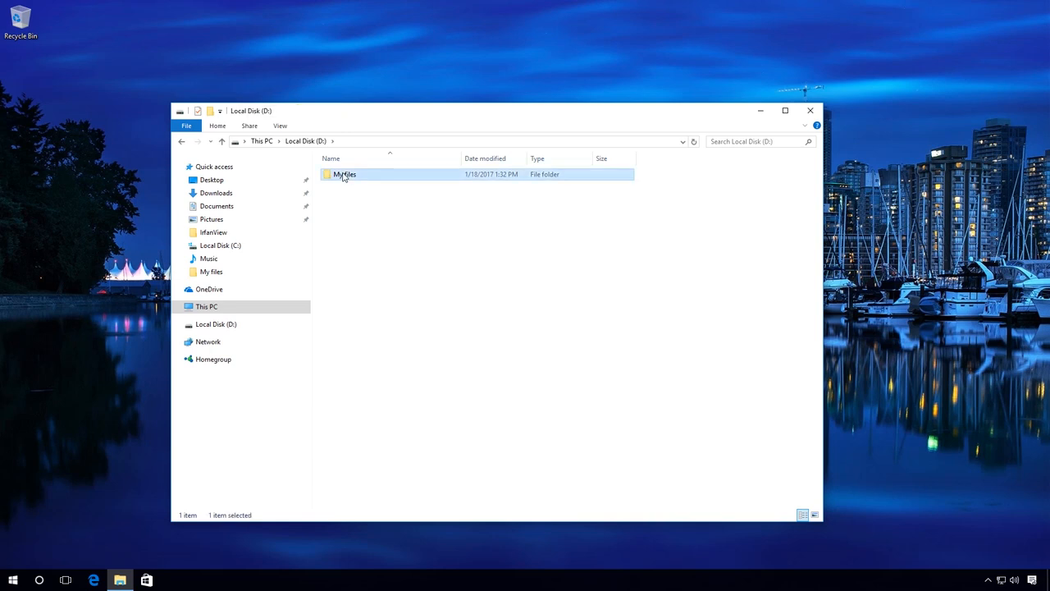
pyautogui.doubleClick(345, 174)
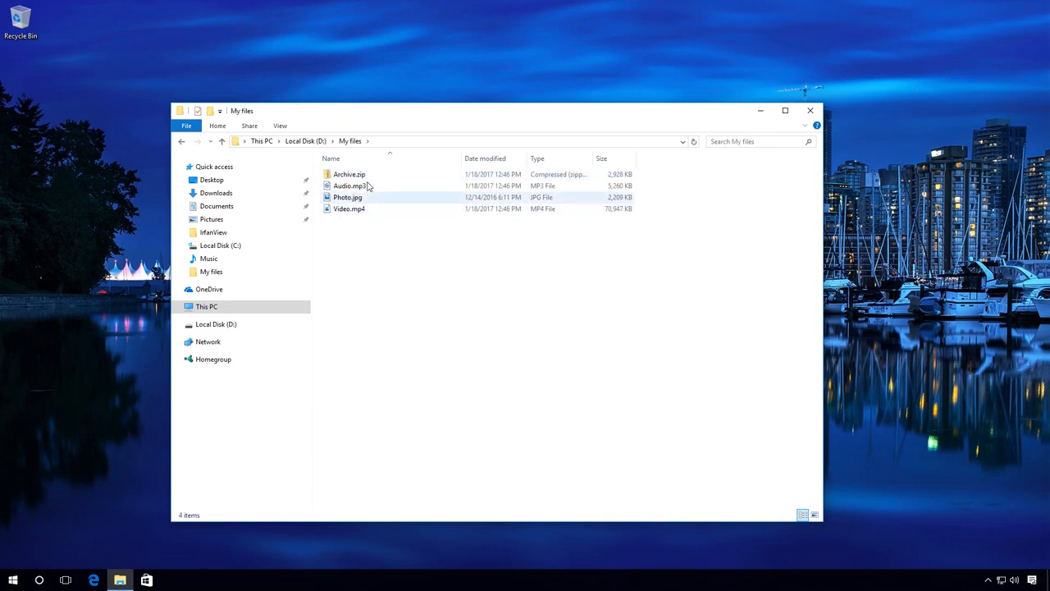
pyautogui.moveTo(347, 197)
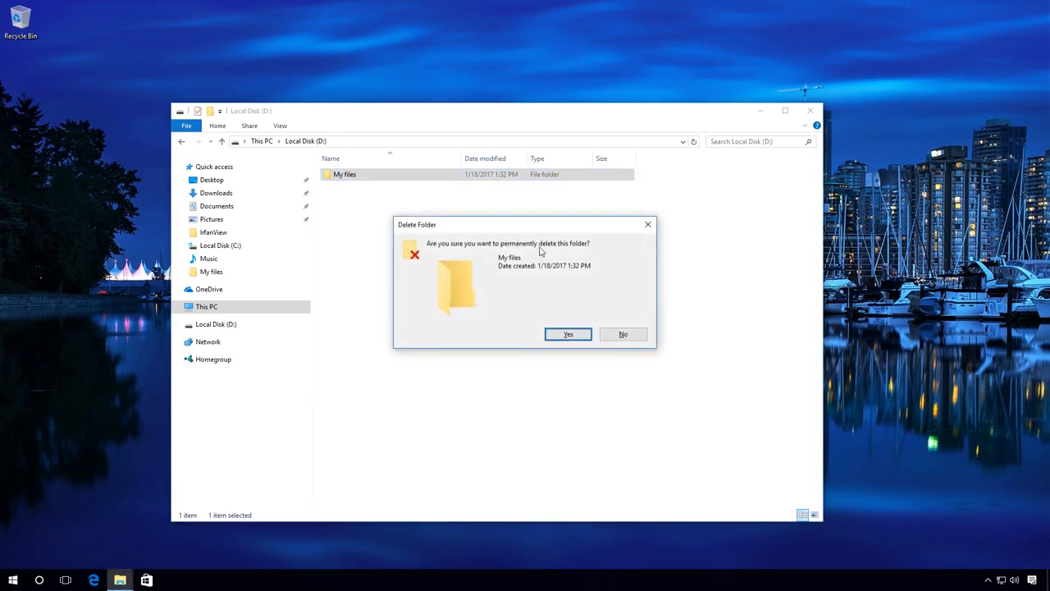
pyautogui.moveTo(515, 246)
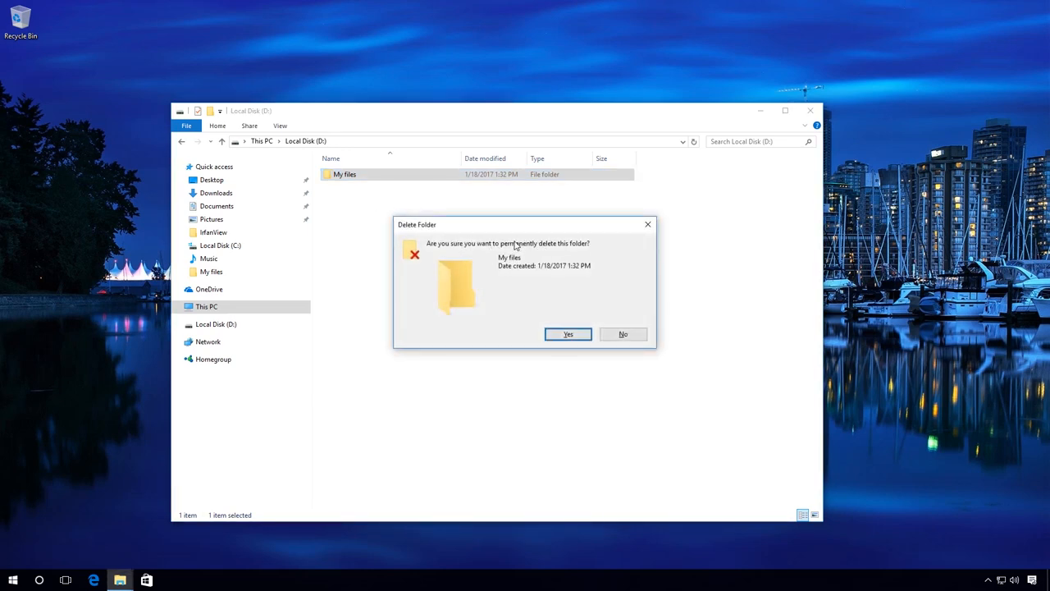
# Confirm permanently deleting the My files folder from drive D:
pyautogui.click(568, 333)
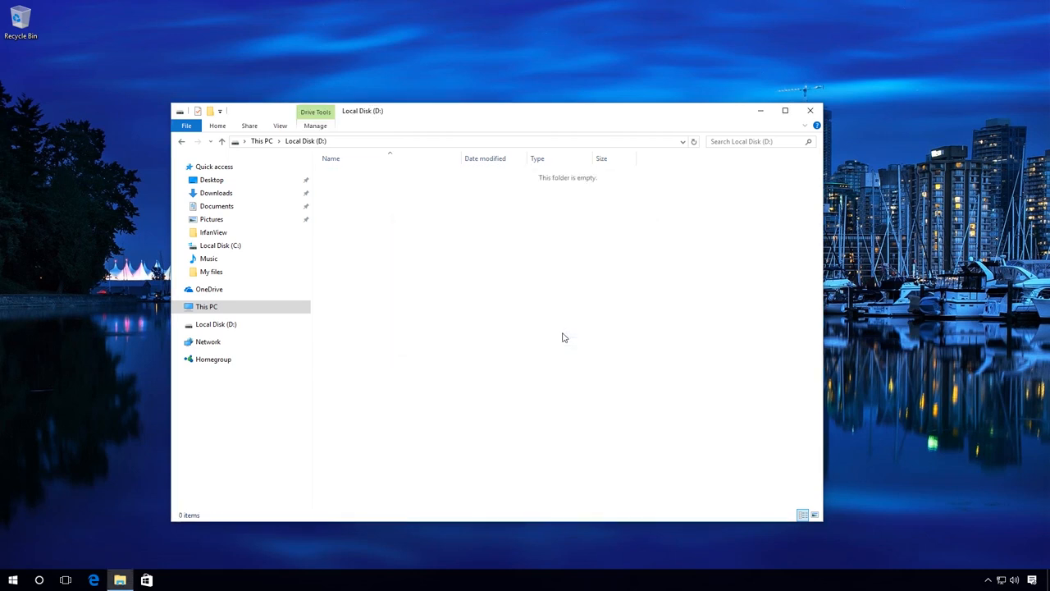
pyautogui.moveTo(344, 237)
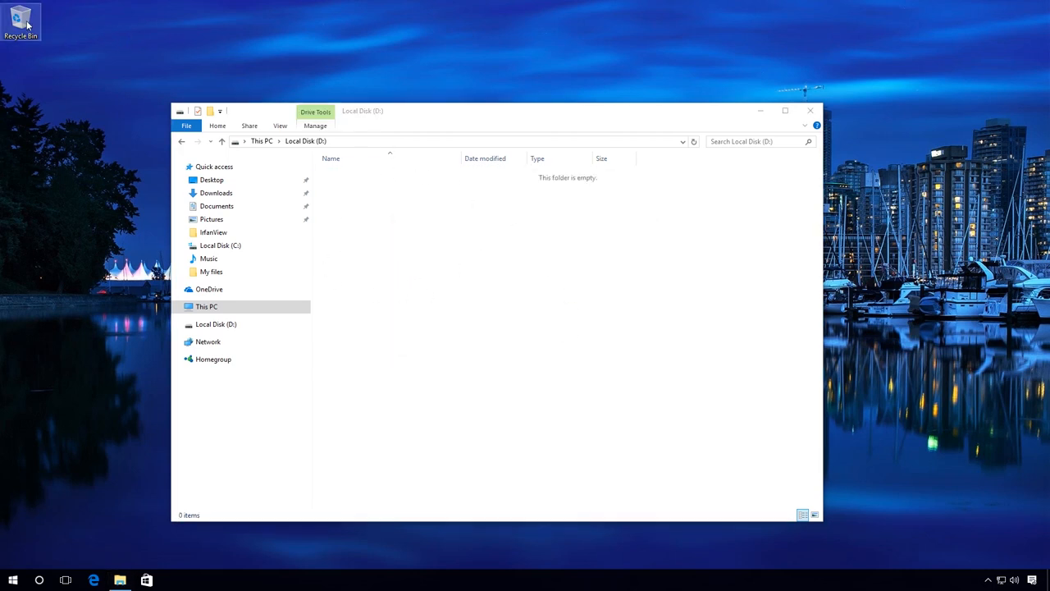
# Open the Recycle Bin to check for the deleted folder
pyautogui.doubleClick(20, 18)
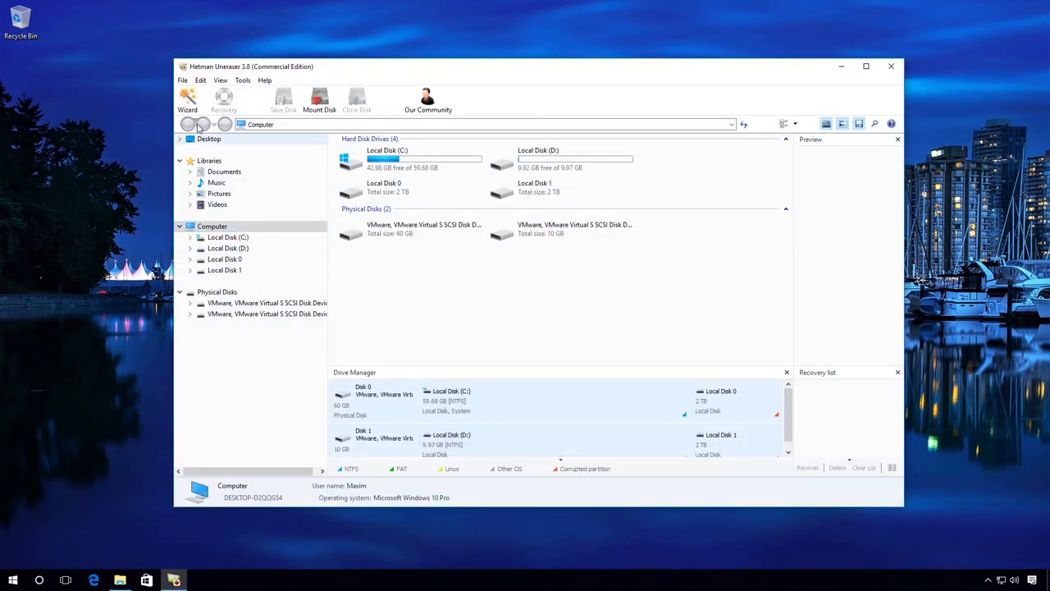
# Start the File Recovery Wizard on Local Disk (D:) using a Normal scan
pyautogui.click(187, 99)
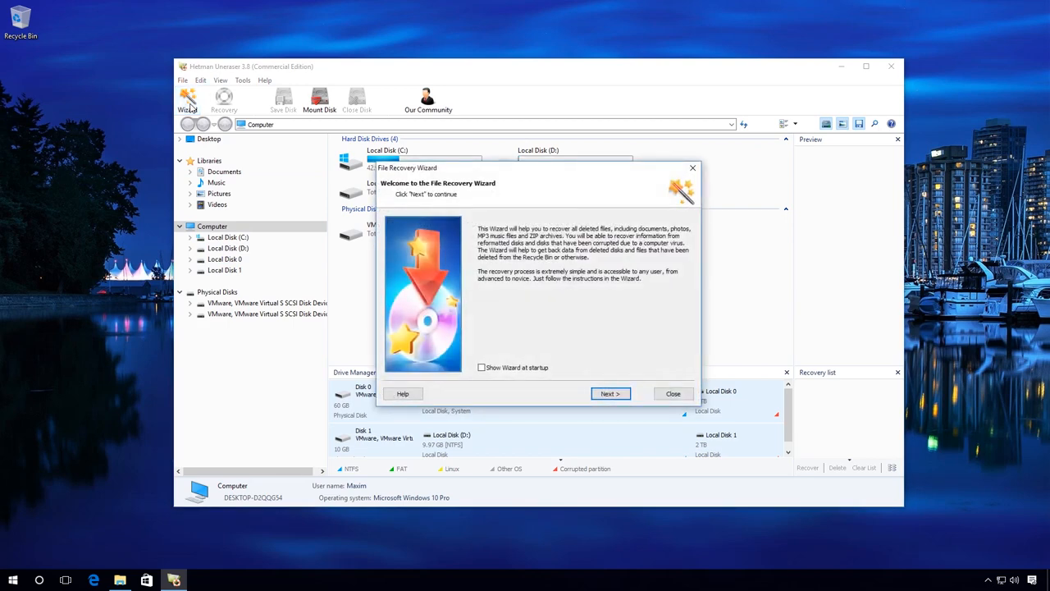
pyautogui.moveTo(476, 218)
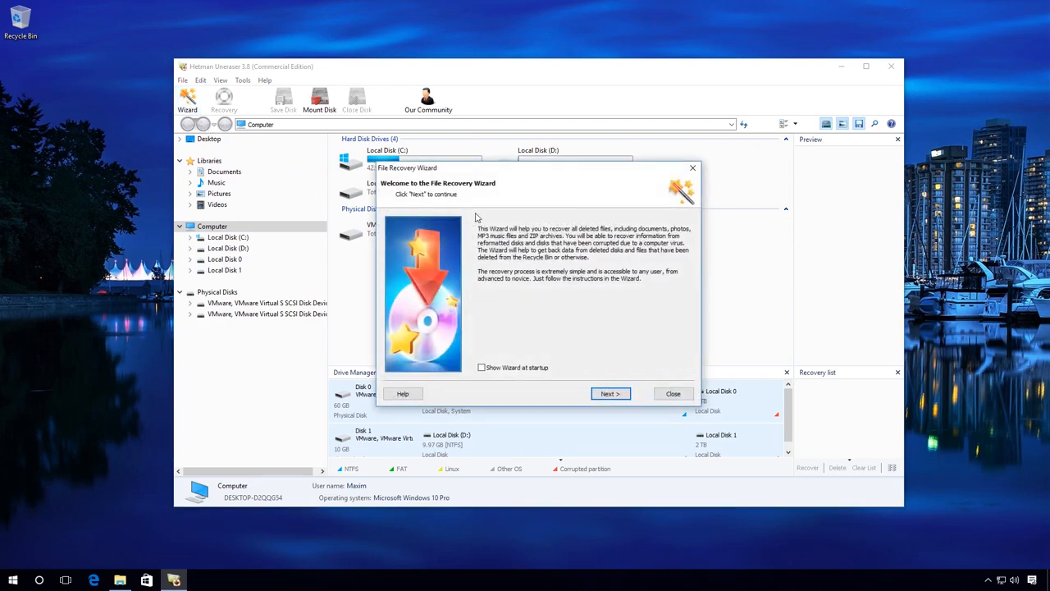
pyautogui.click(611, 394)
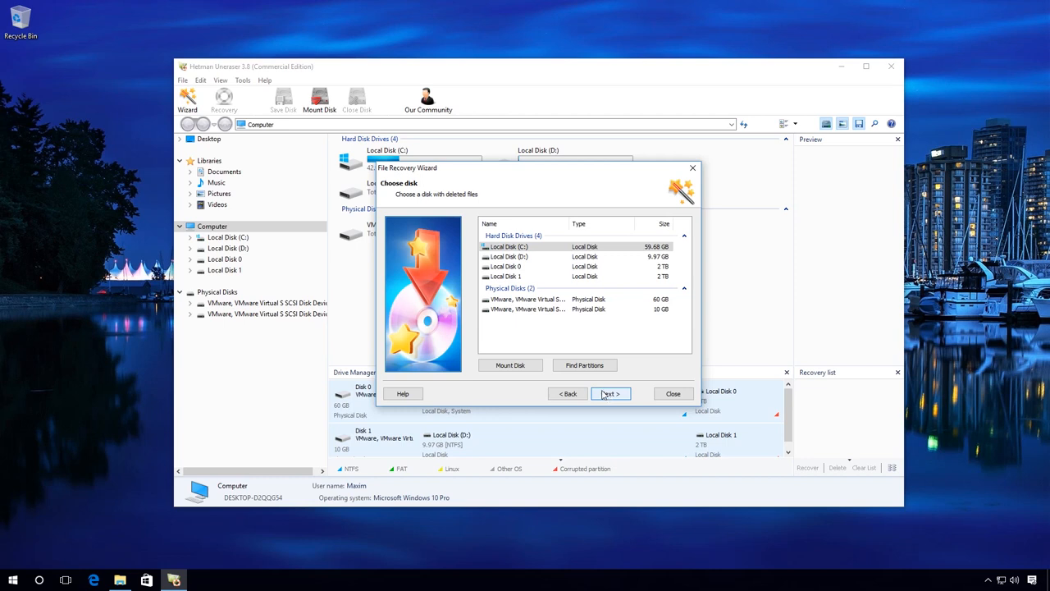
pyautogui.click(509, 257)
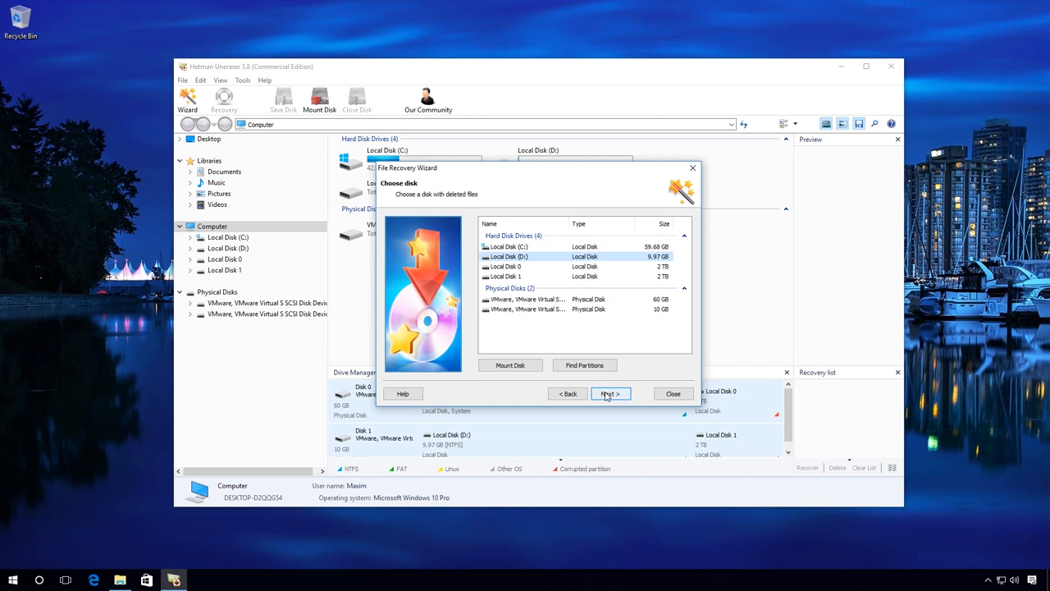
pyautogui.click(610, 393)
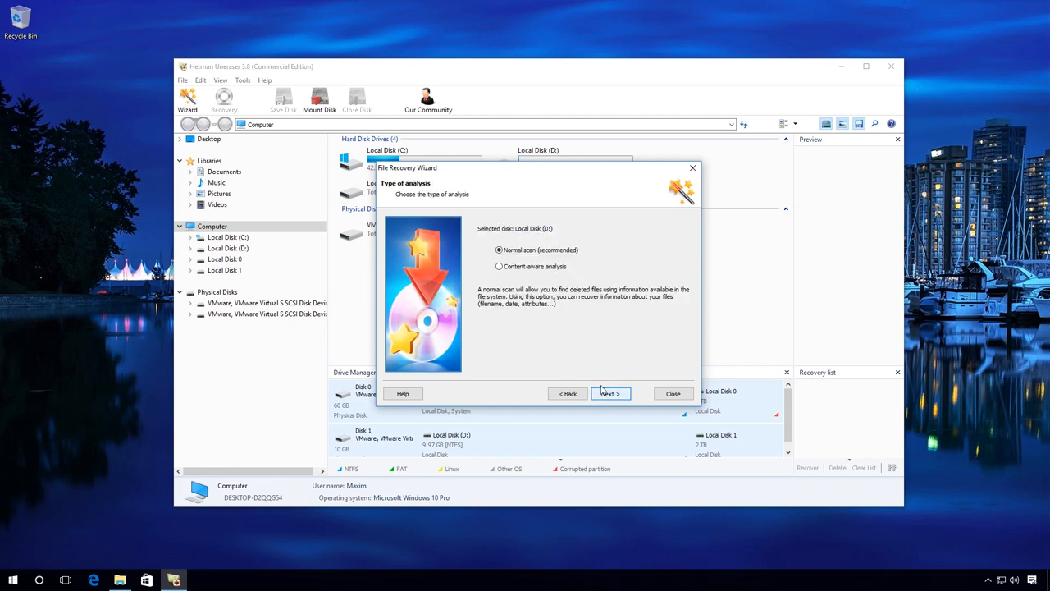
pyautogui.moveTo(525, 253)
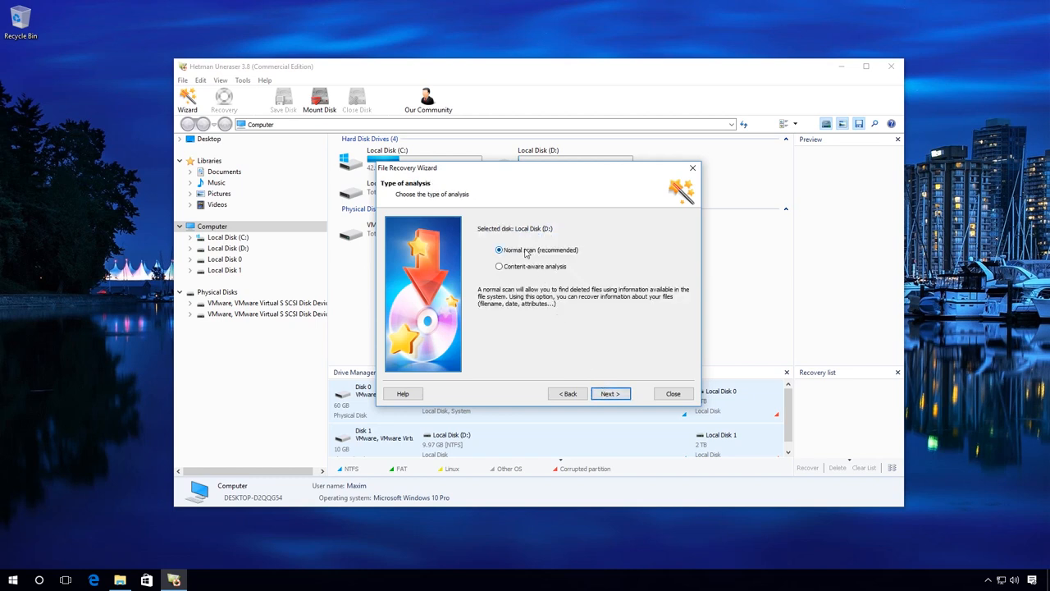
pyautogui.click(611, 393)
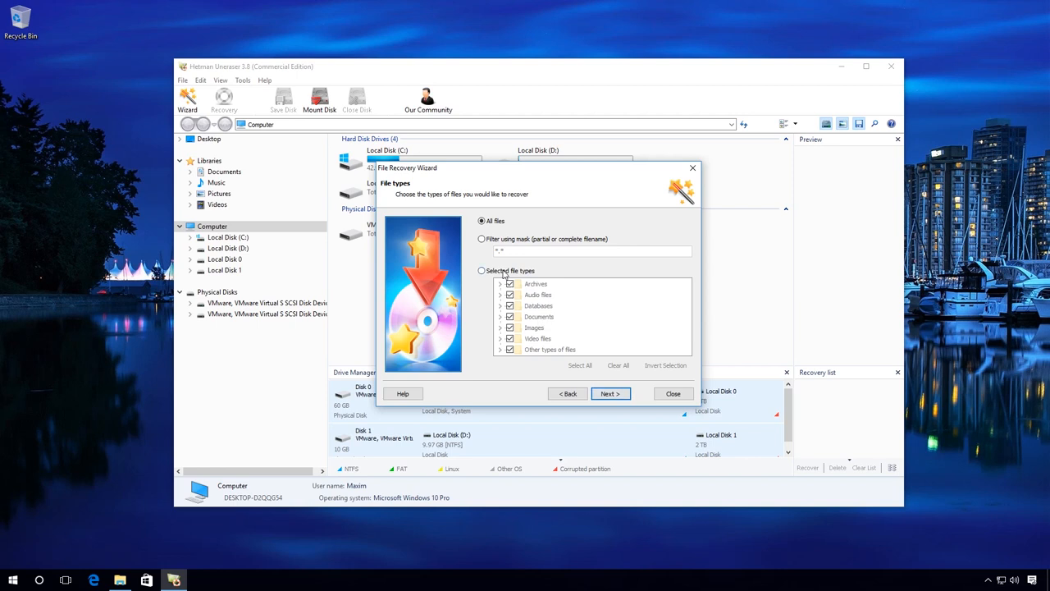
# Choose Selected file types: keep Archives, Audio, Images, Video; exclude Databases, Documents, Other types
pyautogui.click(481, 270)
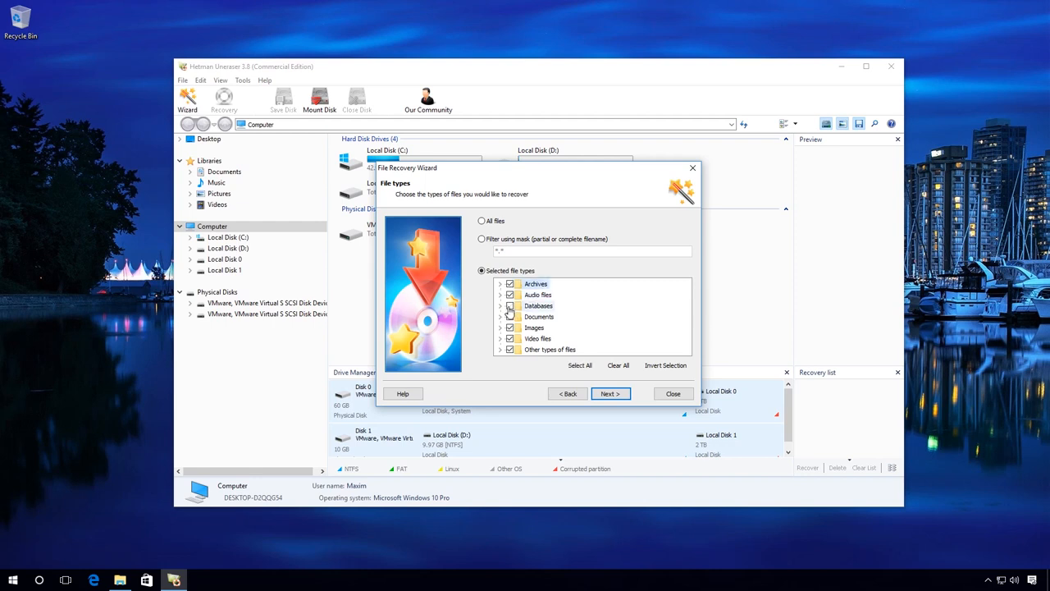
pyautogui.click(510, 305)
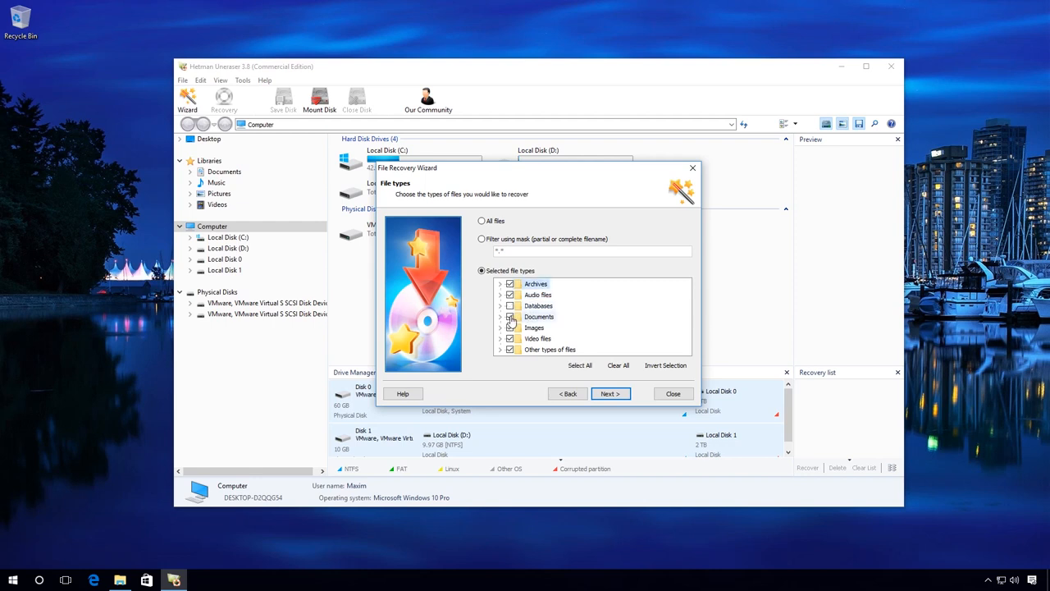
pyautogui.click(509, 316)
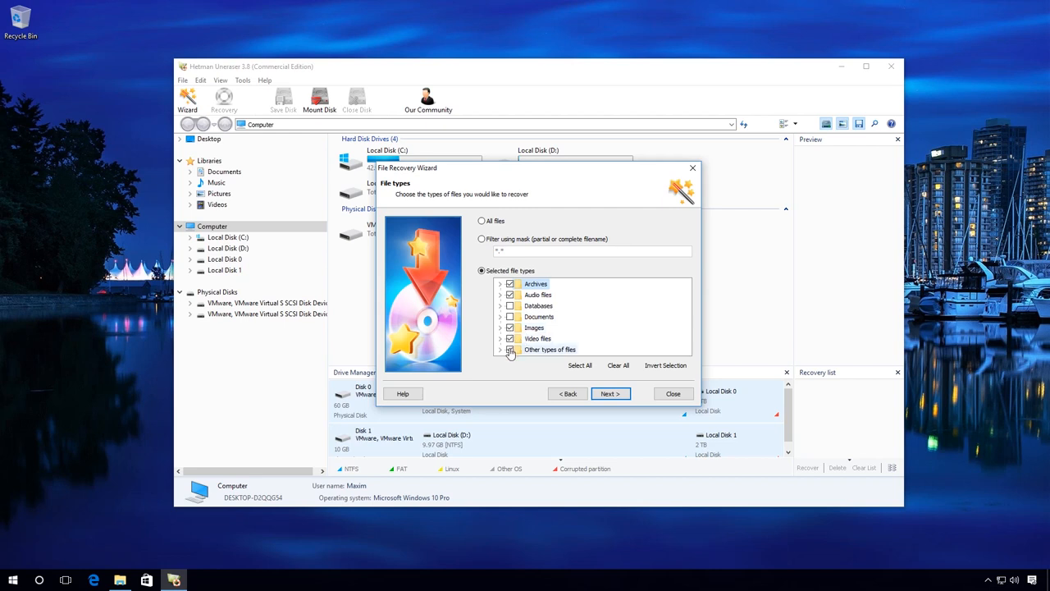
pyautogui.click(500, 338)
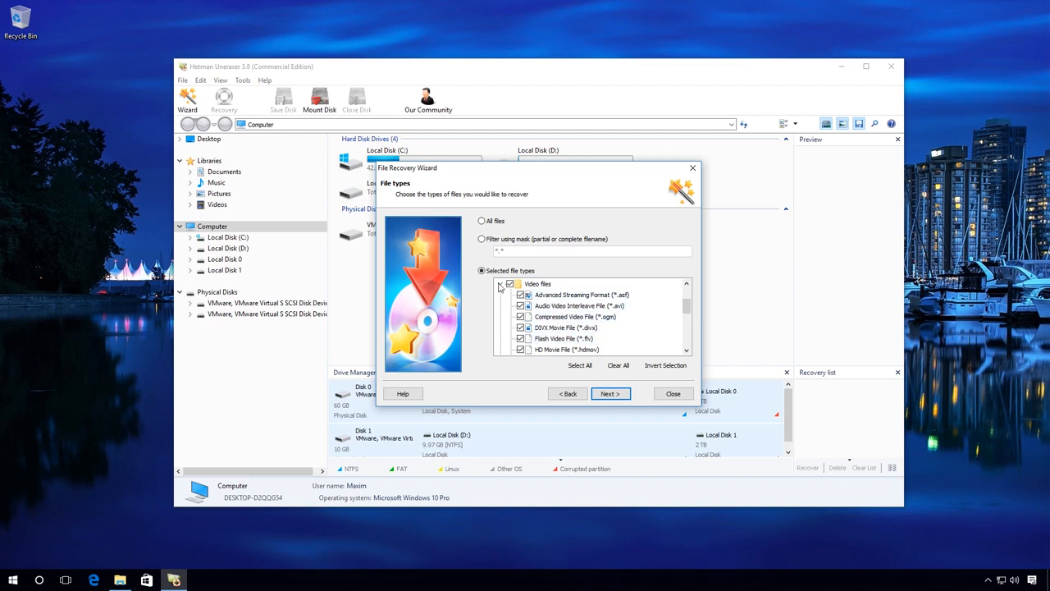
pyautogui.click(501, 284)
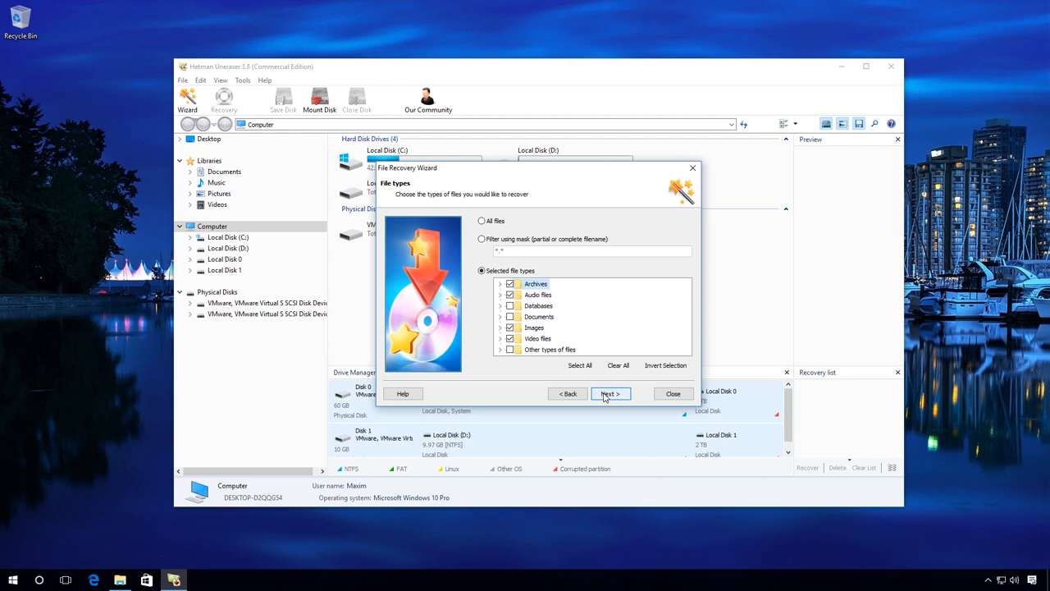
pyautogui.click(611, 394)
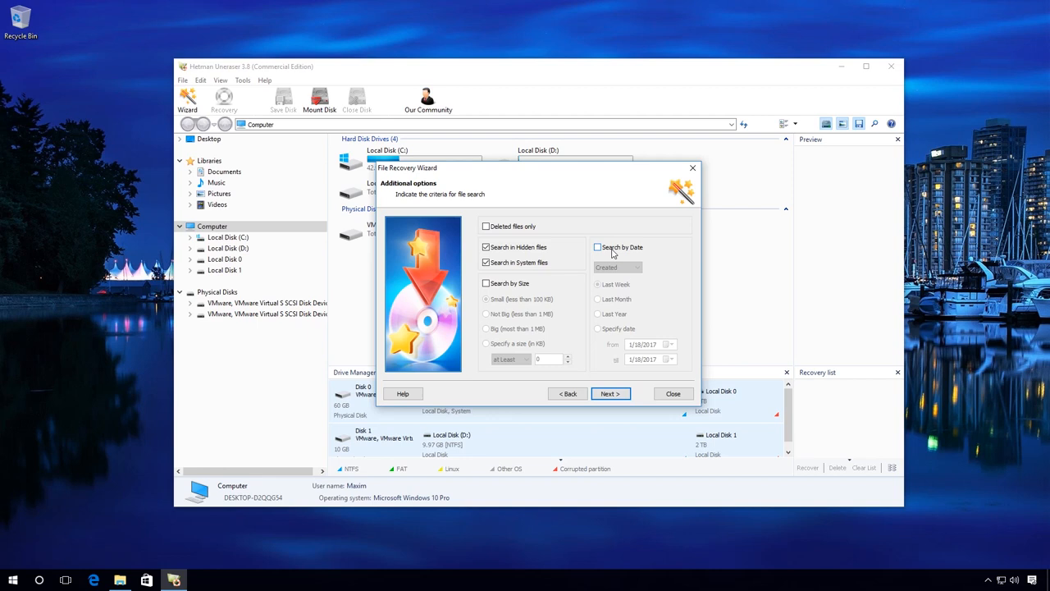
pyautogui.moveTo(509, 253)
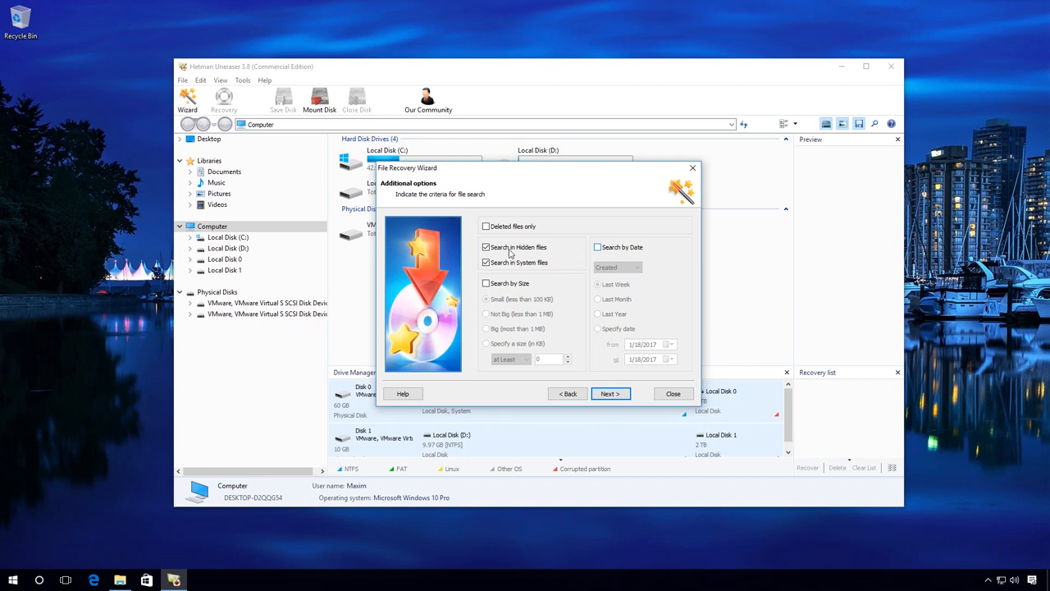
pyautogui.moveTo(531, 300)
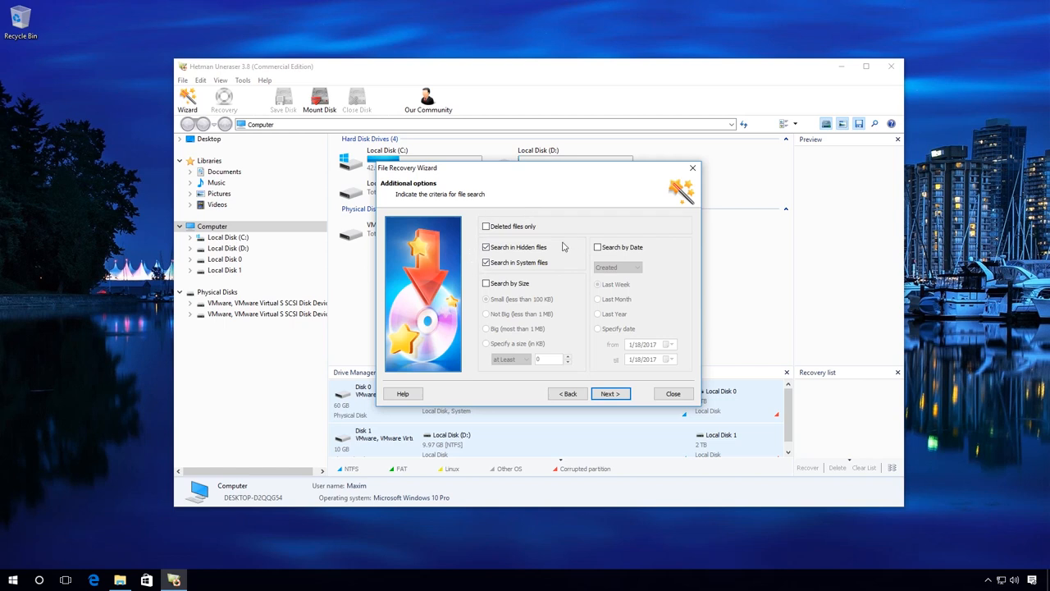
pyautogui.moveTo(518, 250)
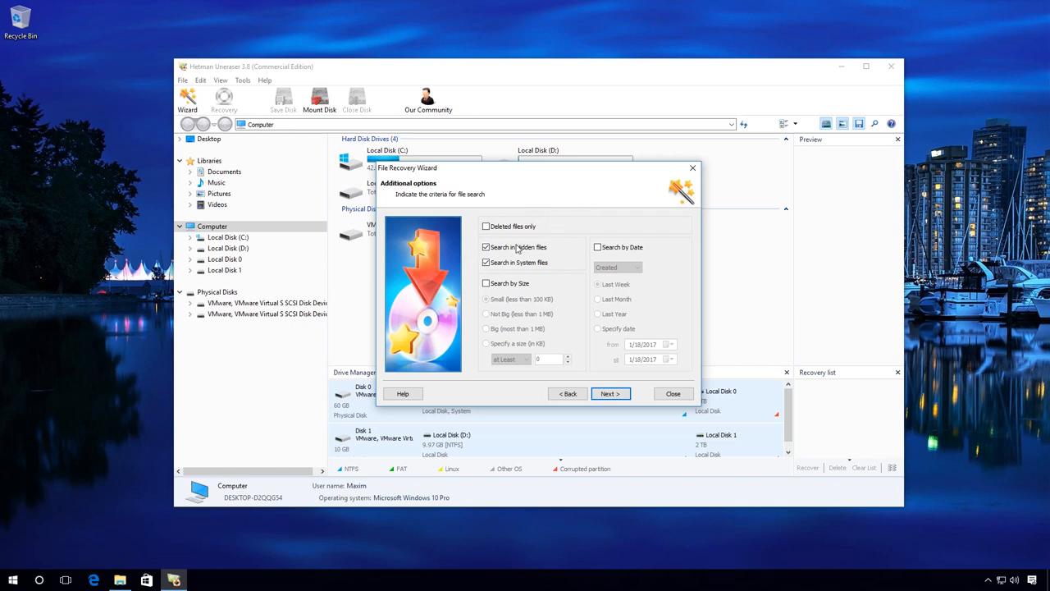
# Enable Deleted files only, keeping hidden and system files searched, and run the disk analysis
pyautogui.click(485, 226)
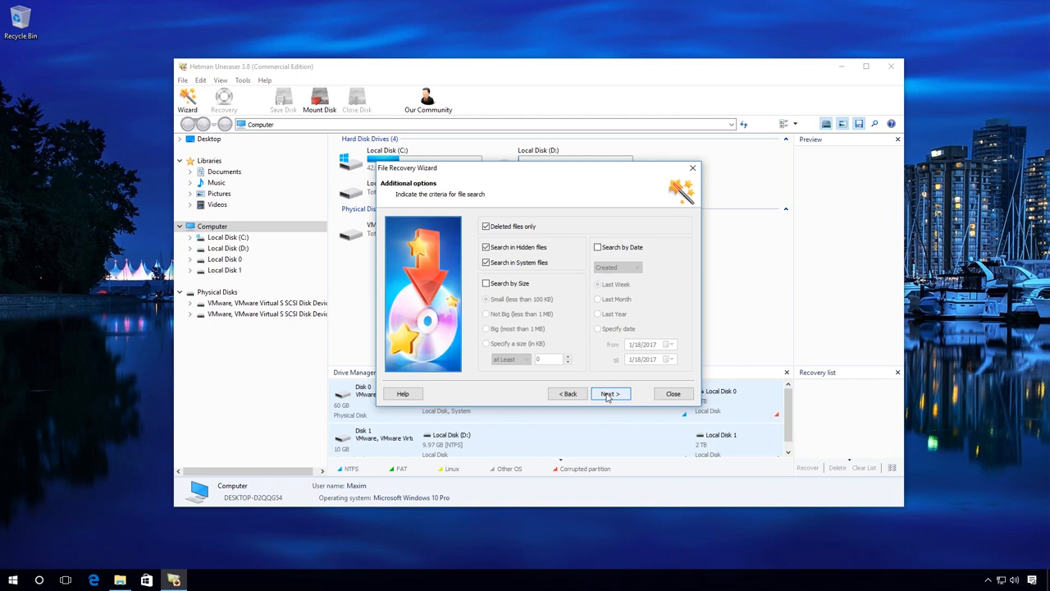
pyautogui.click(610, 393)
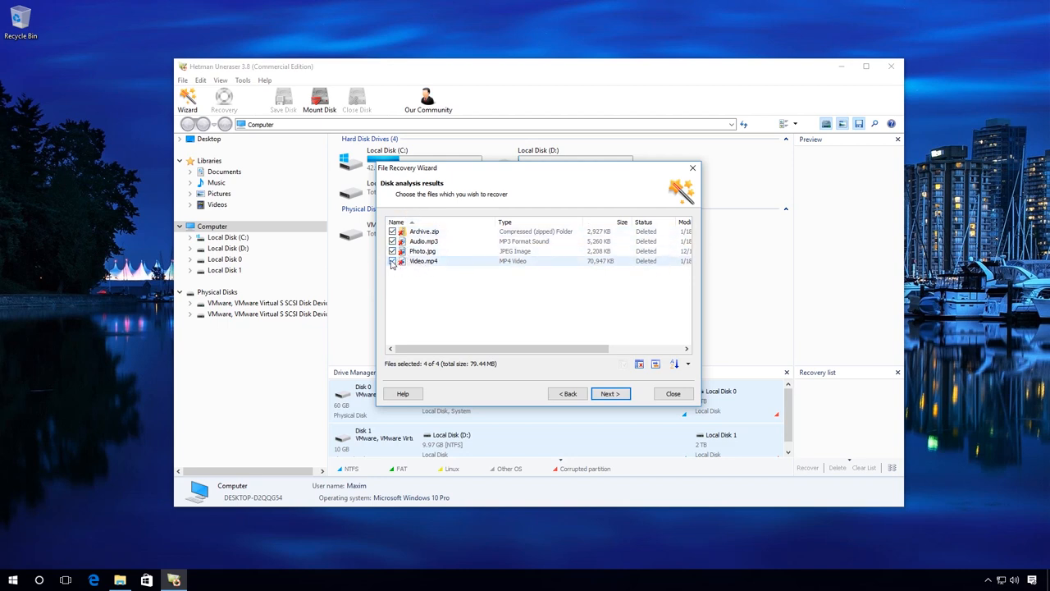
# Tick Video.mp4 so all four found files, 79.44 MB, are selected
pyautogui.click(392, 261)
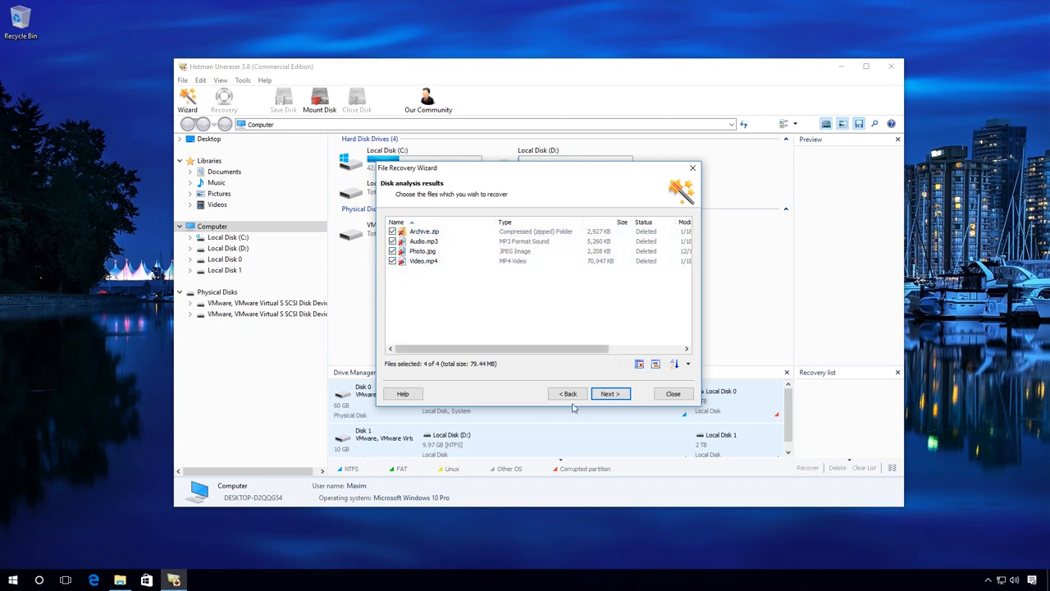
# Choose Save to hard disk with the destination path C:\Restored Files\
pyautogui.click(610, 394)
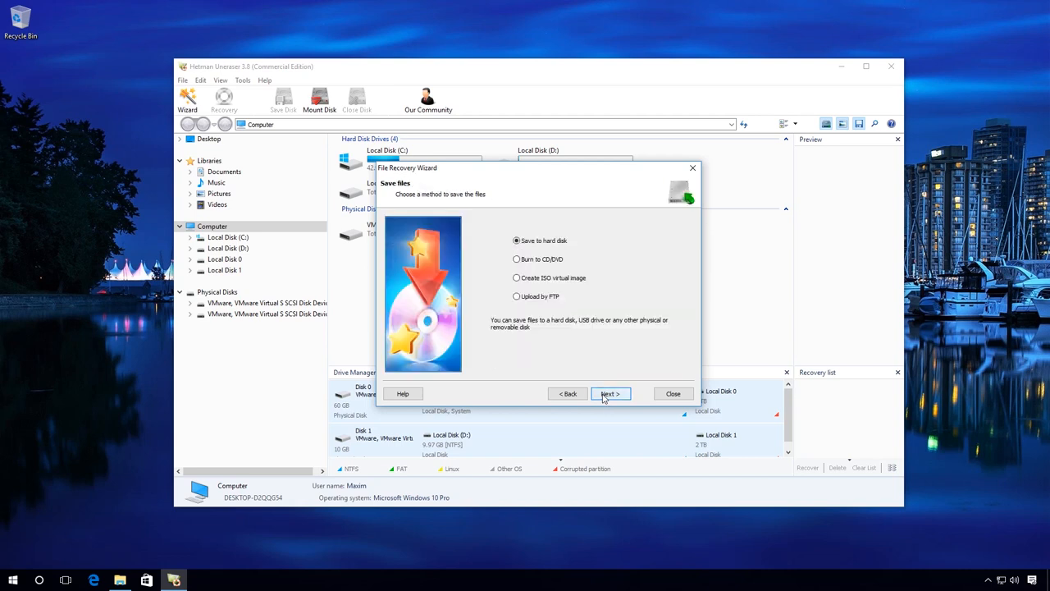
pyautogui.moveTo(540, 240)
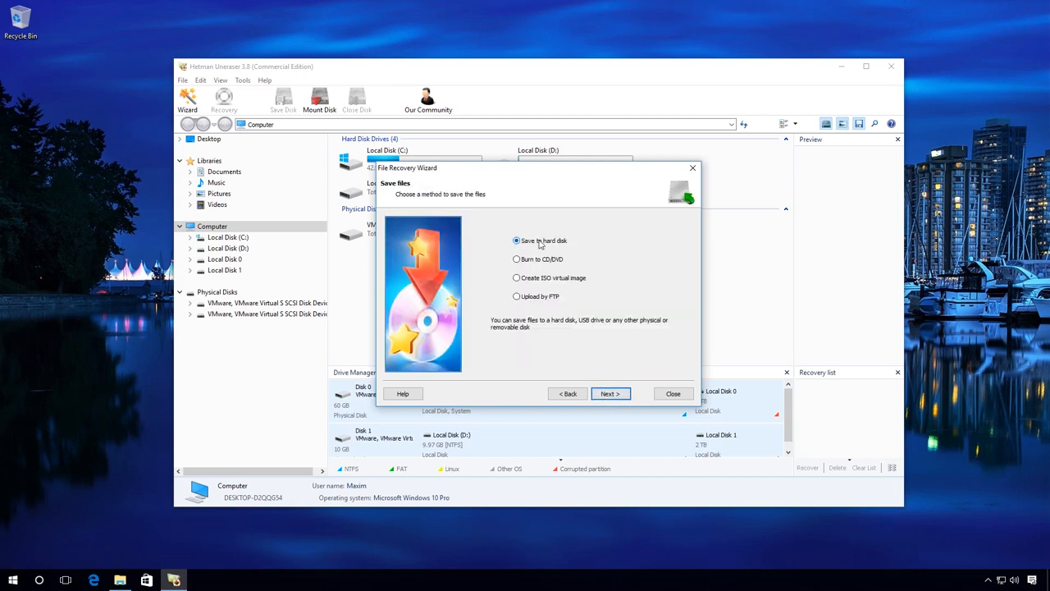
pyautogui.moveTo(610, 393)
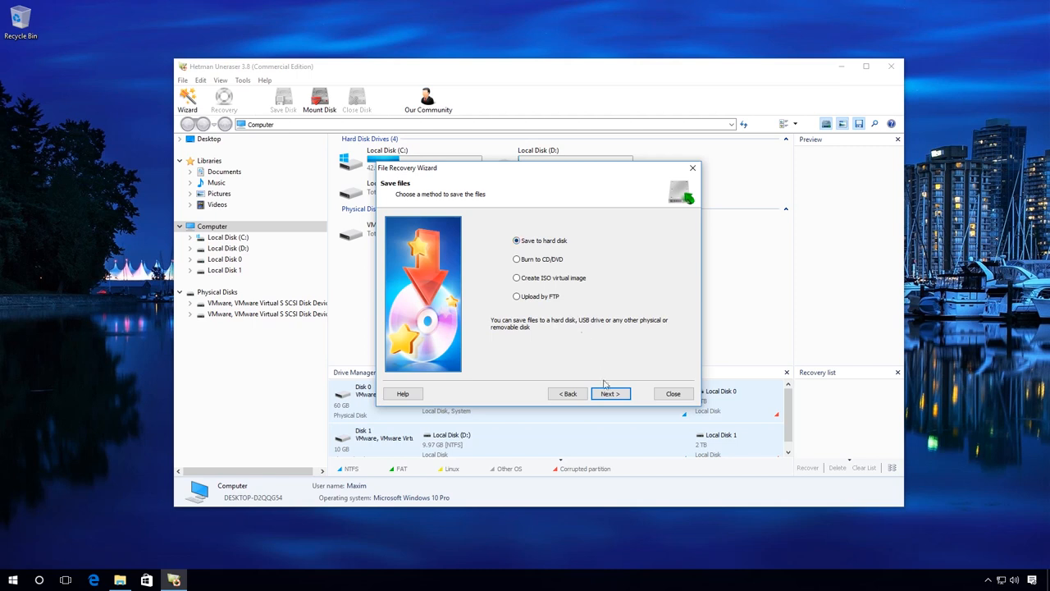
pyautogui.click(610, 393)
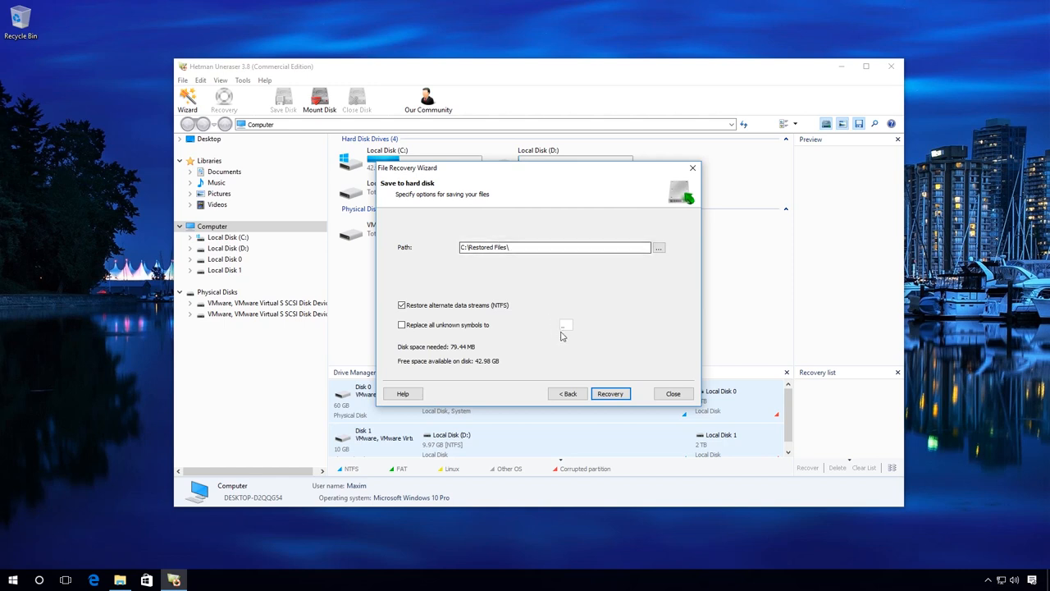
# Recover the four files, exit Hetman Uneraser, and open Local Disk (C:) showing Restored Files
pyautogui.click(609, 393)
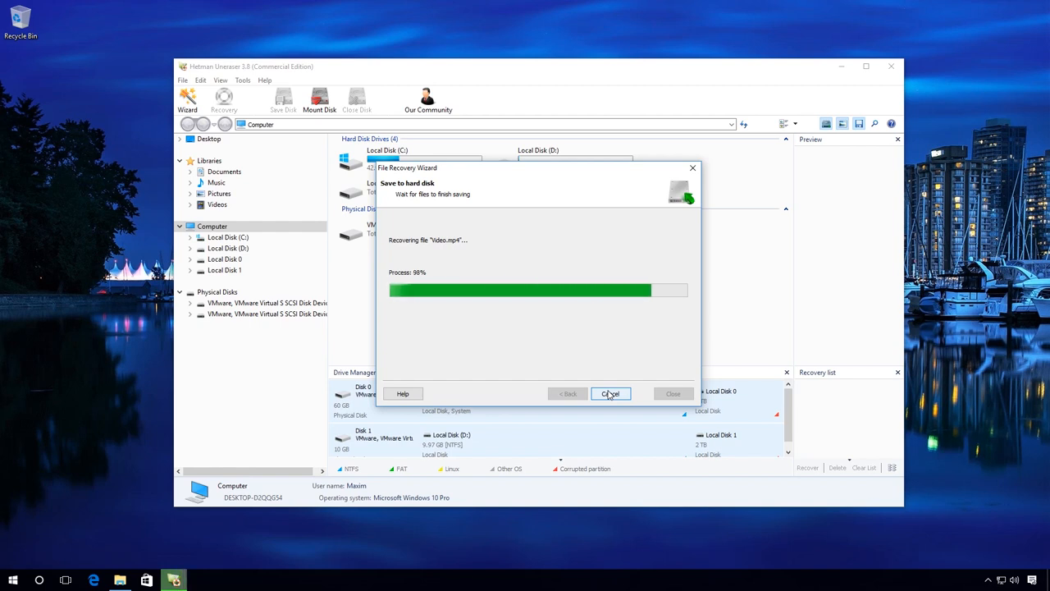
pyautogui.click(611, 393)
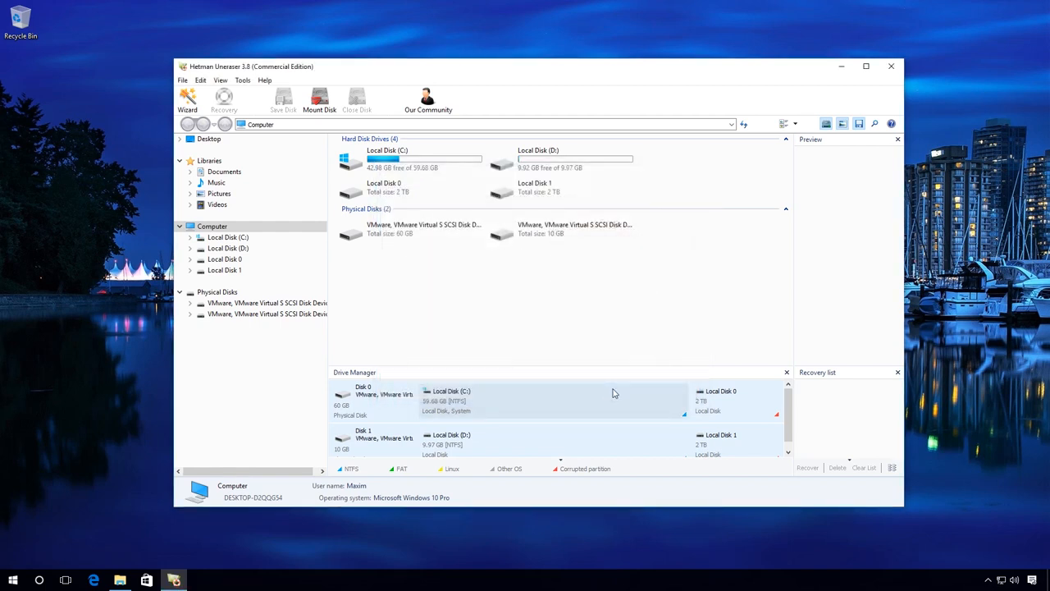
pyautogui.click(891, 67)
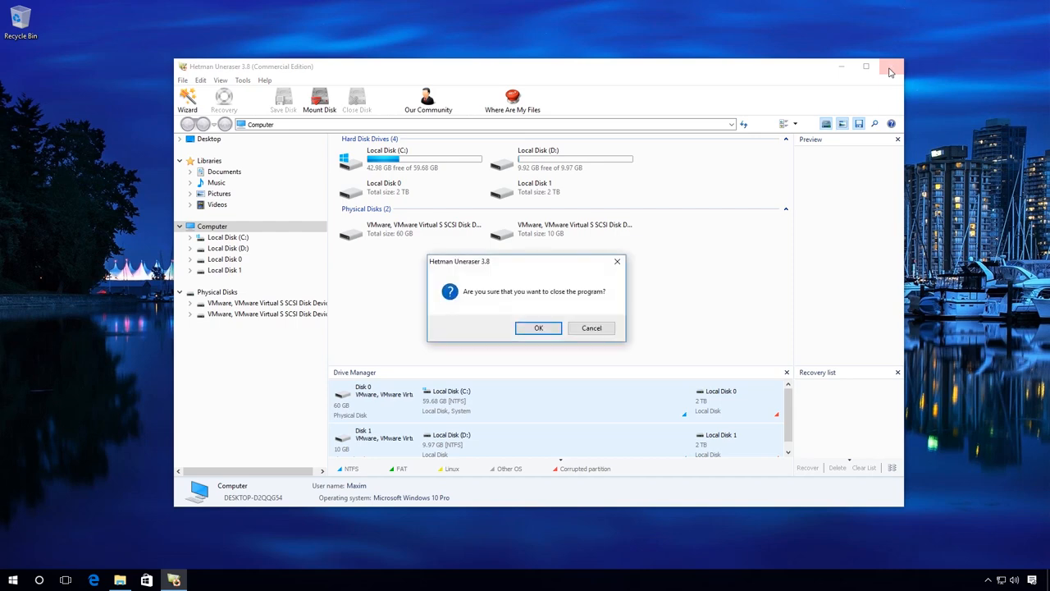
pyautogui.click(539, 328)
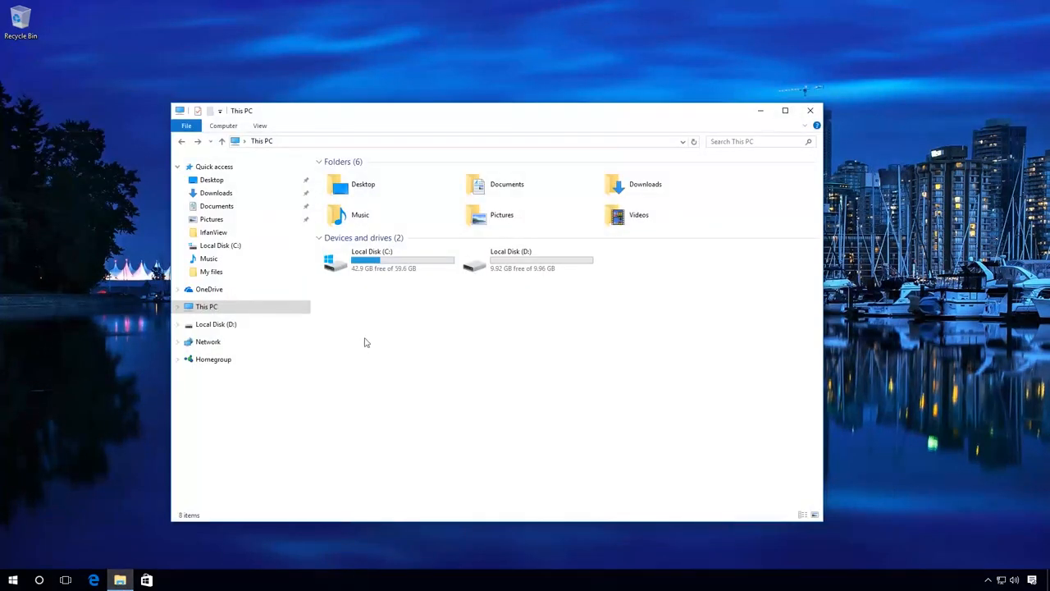
pyautogui.doubleClick(365, 260)
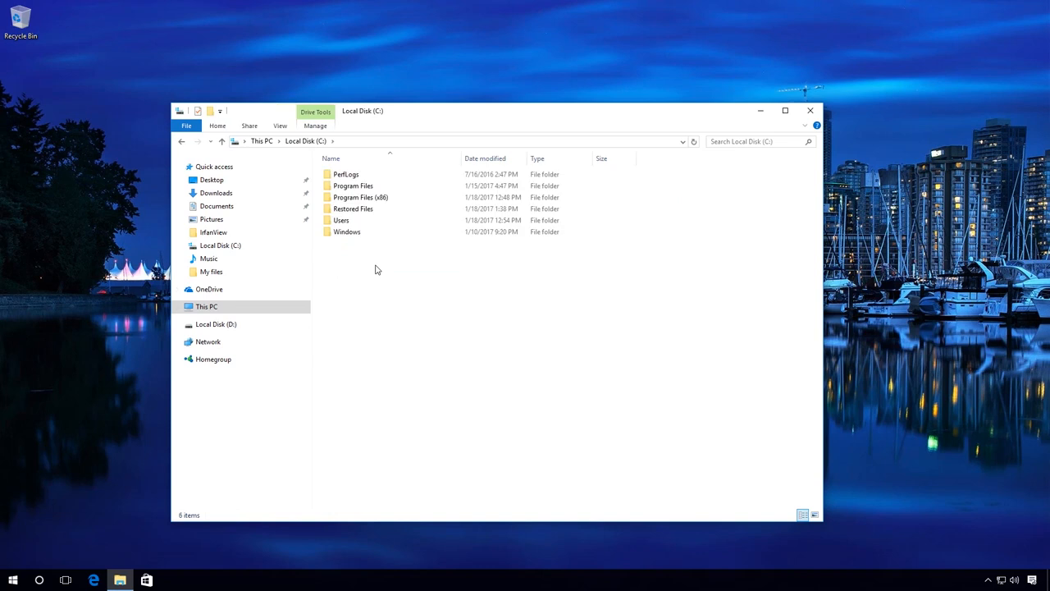